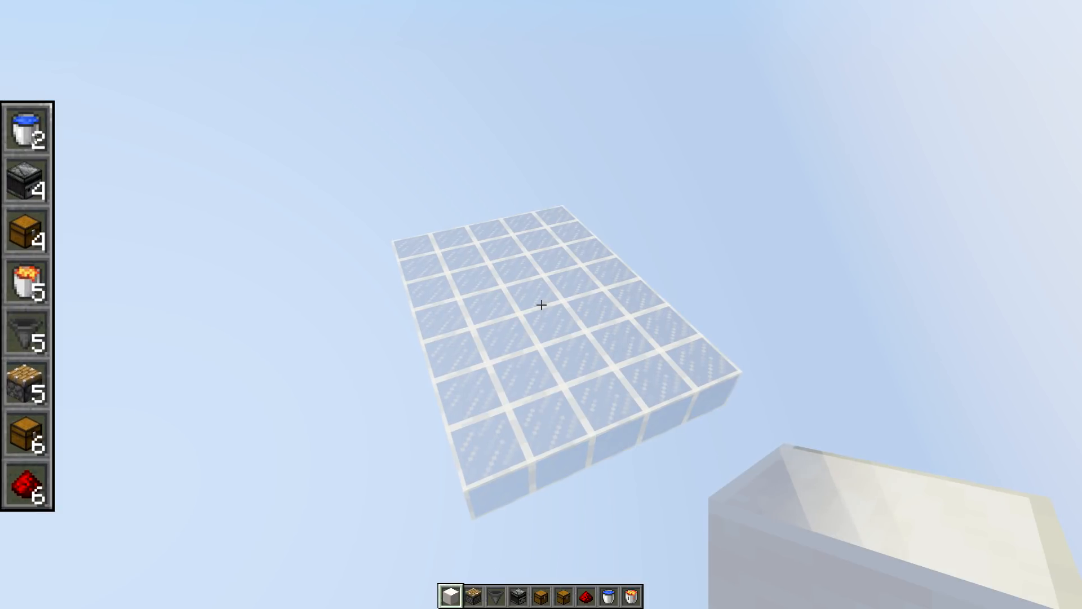
{"action": "mouse_move", "coordinate": [541, 306]}
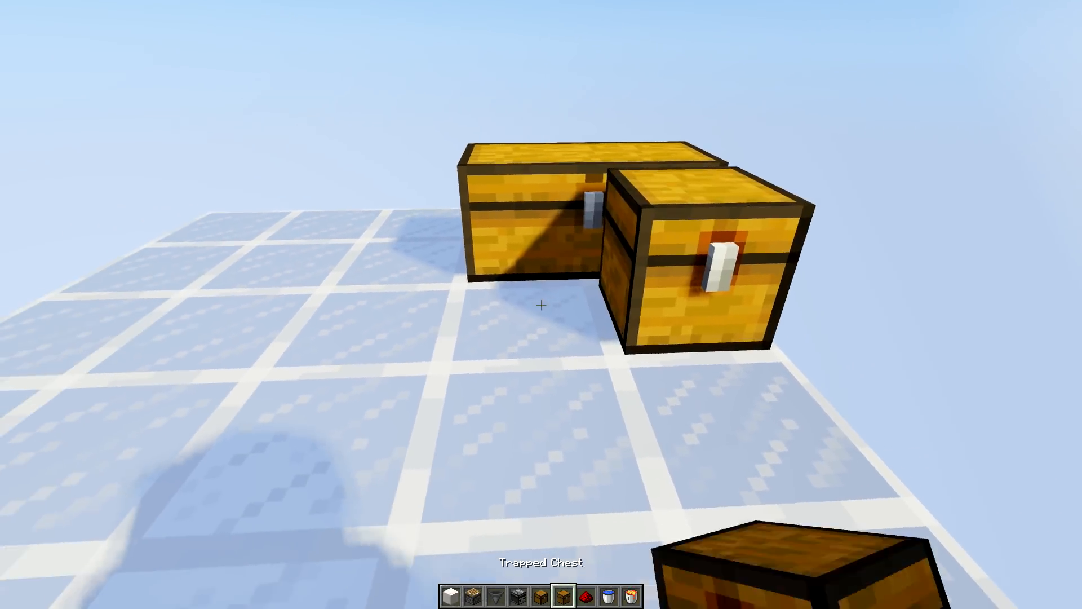
{"action": "mouse_move", "coordinate": [541, 305]}
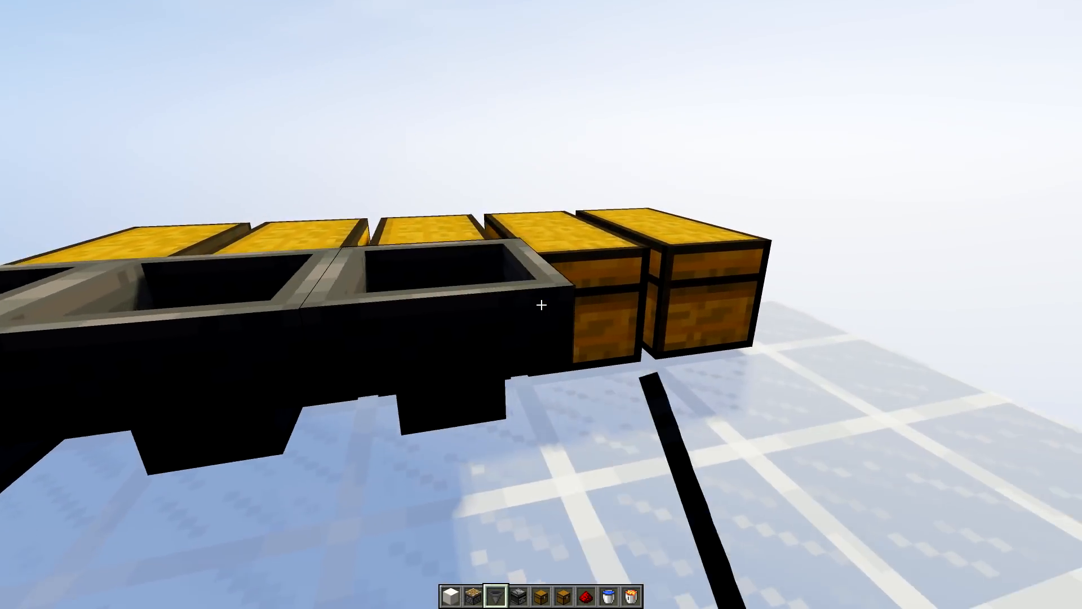
{"action": "mouse_move", "coordinate": [541, 304]}
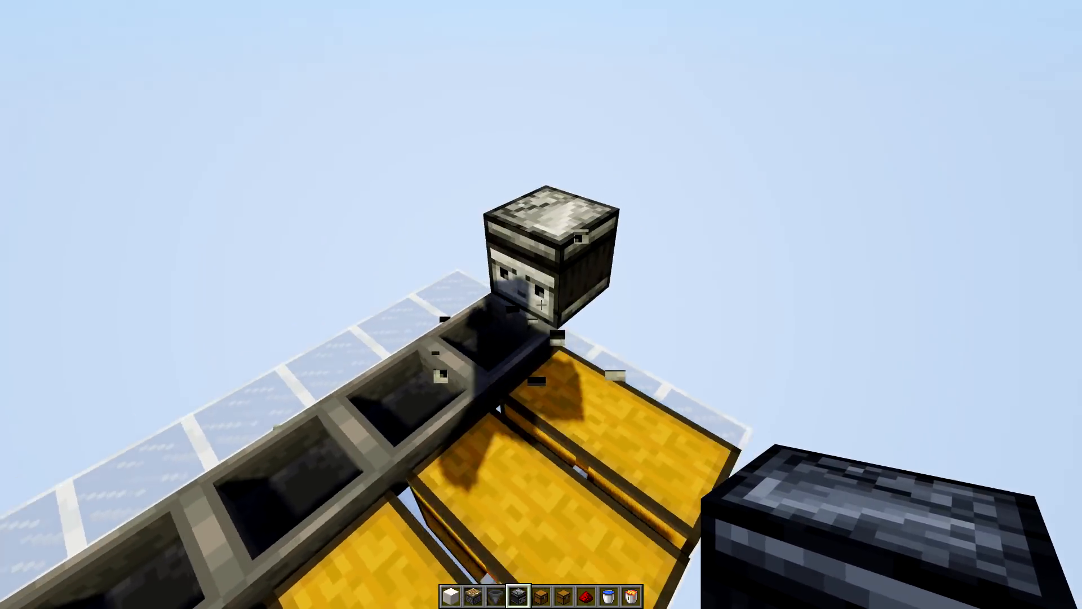
{"action": "mouse_move", "coordinate": [541, 304]}
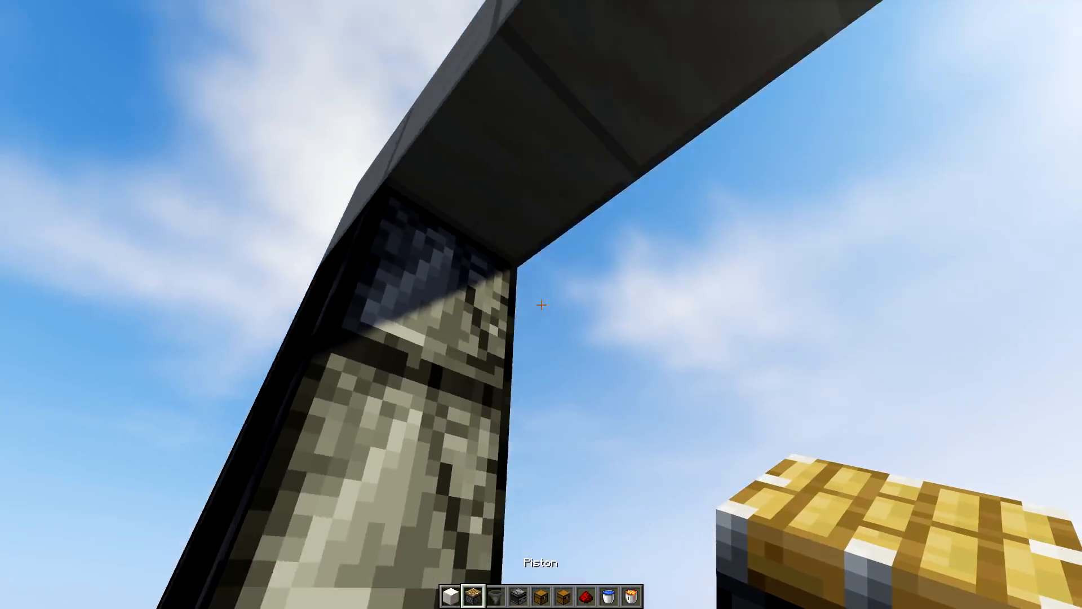
{"action": "mouse_move", "coordinate": [541, 305]}
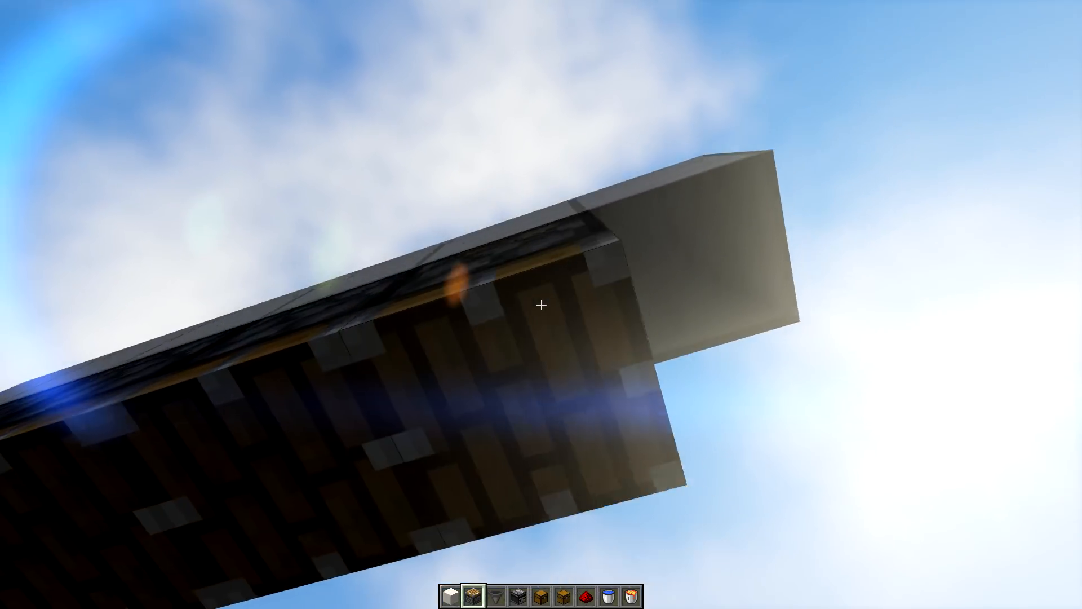
{"action": "mouse_move", "coordinate": [541, 304]}
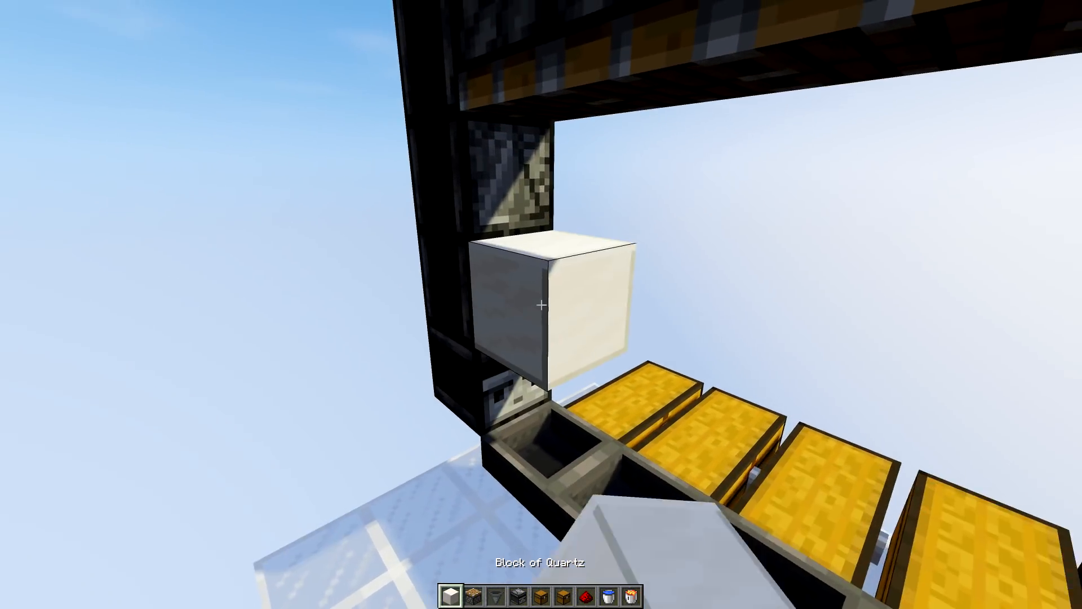
{"action": "mouse_move", "coordinate": [541, 302]}
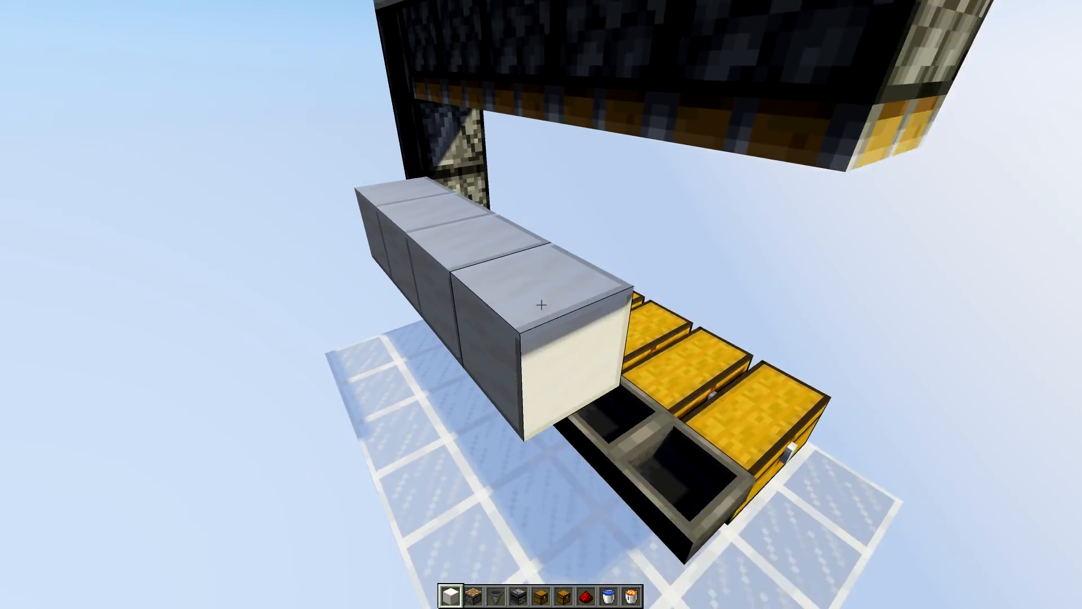
{"action": "mouse_move", "coordinate": [541, 304]}
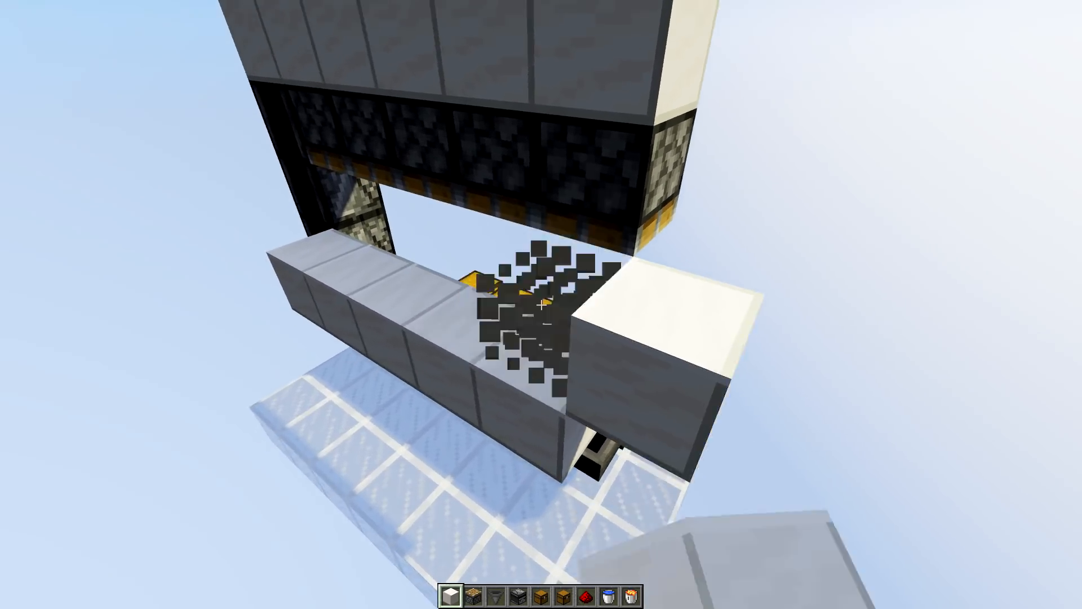
{"action": "mouse_move", "coordinate": [541, 304]}
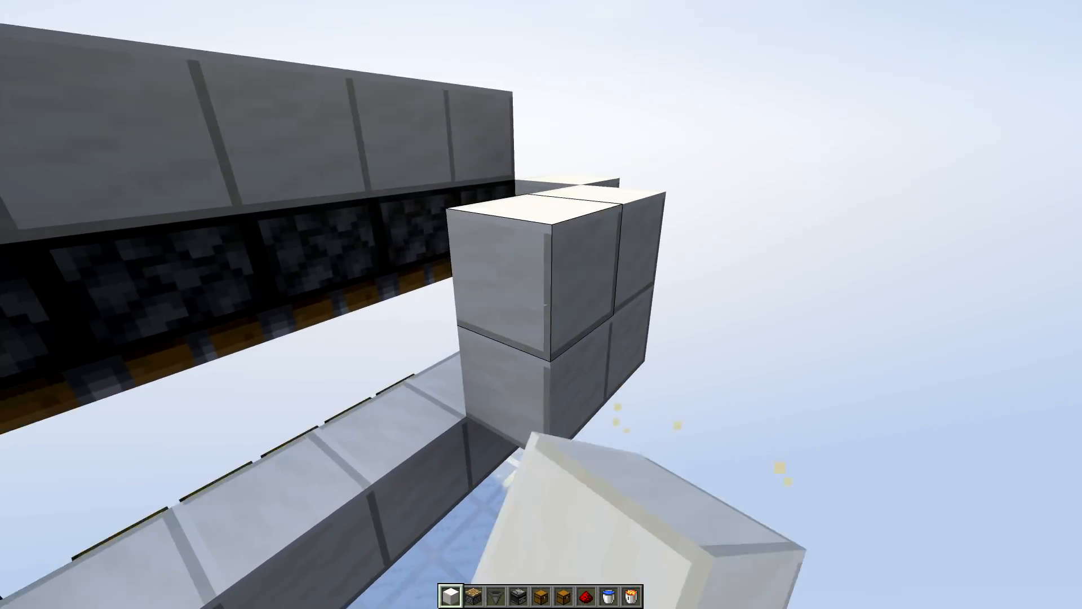
{"action": "mouse_move", "coordinate": [541, 304]}
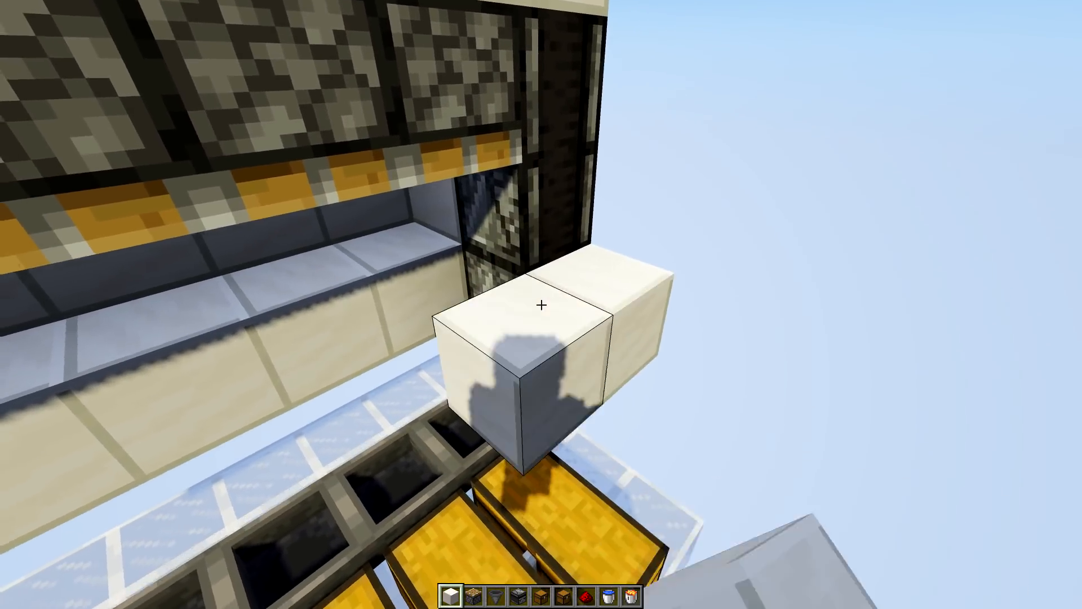
{"action": "mouse_move", "coordinate": [541, 305]}
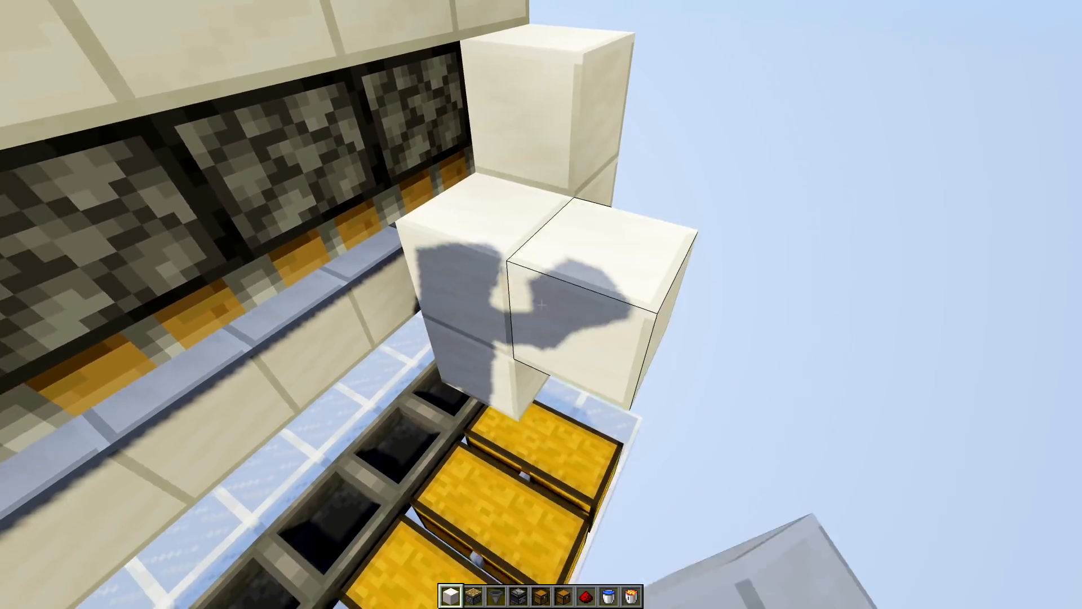
{"action": "mouse_move", "coordinate": [541, 304]}
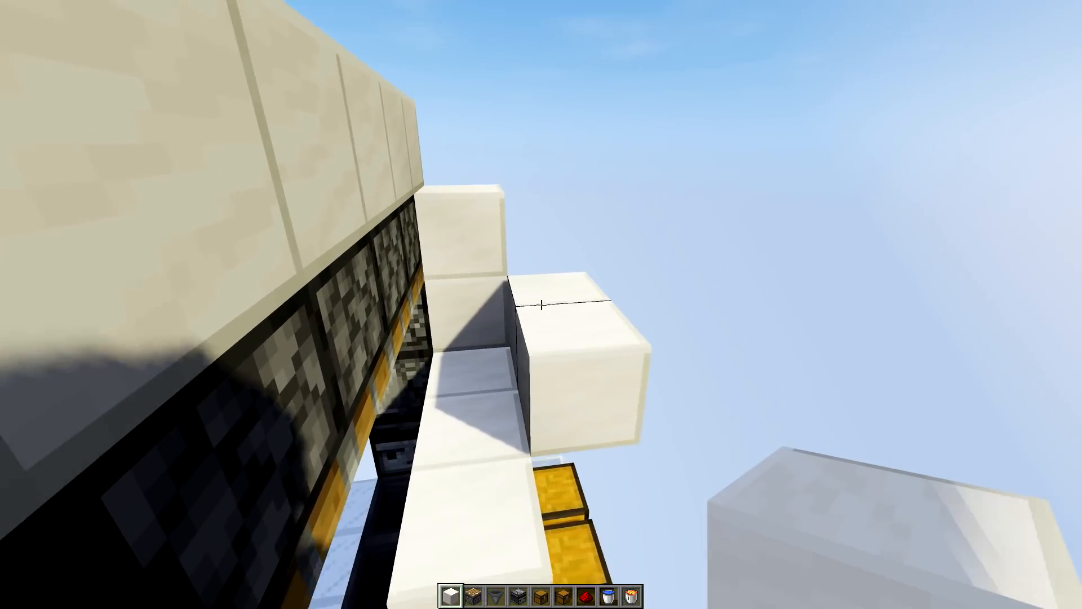
{"action": "mouse_move", "coordinate": [541, 304]}
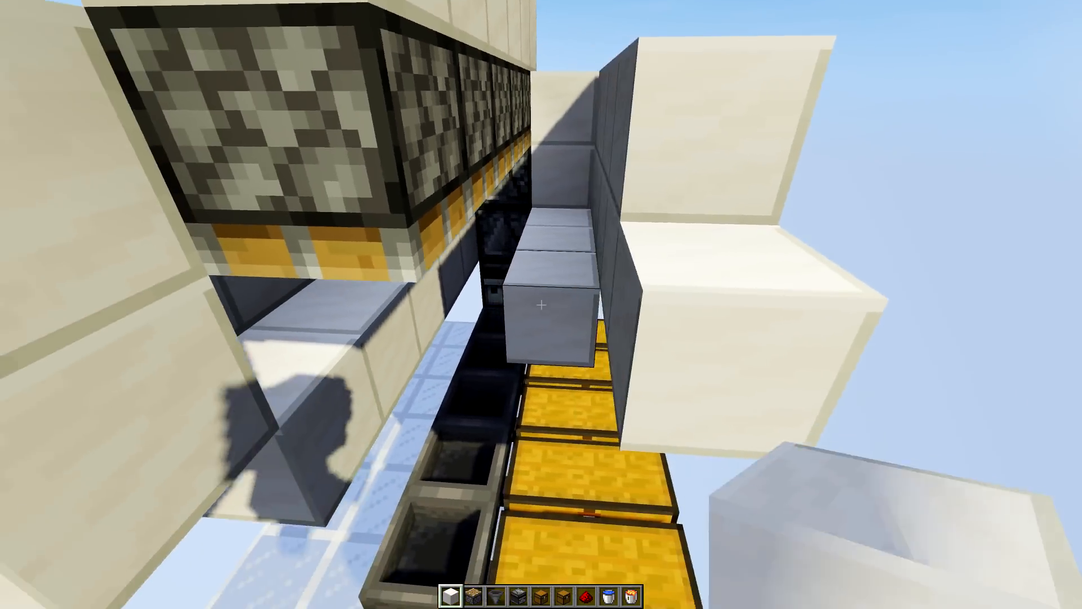
{"action": "mouse_move", "coordinate": [541, 305]}
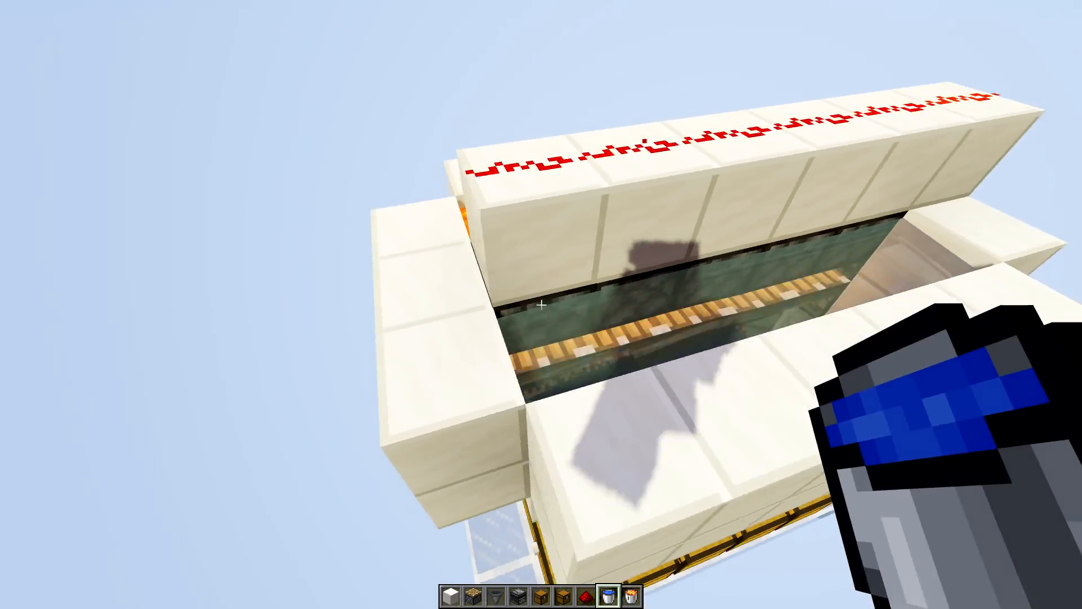
{"action": "mouse_move", "coordinate": [541, 303]}
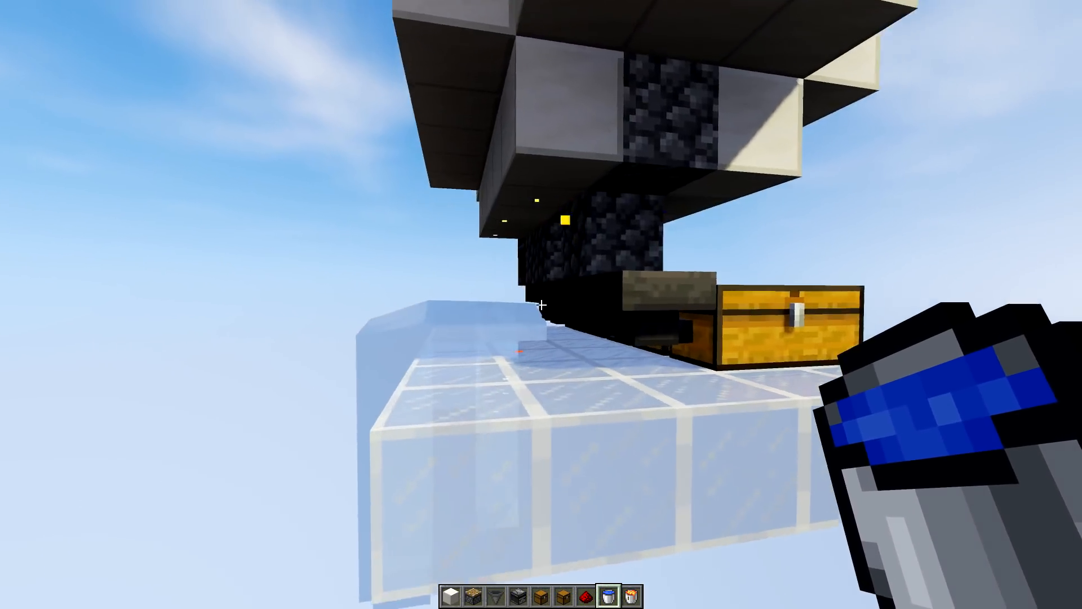
{"action": "mouse_move", "coordinate": [541, 304]}
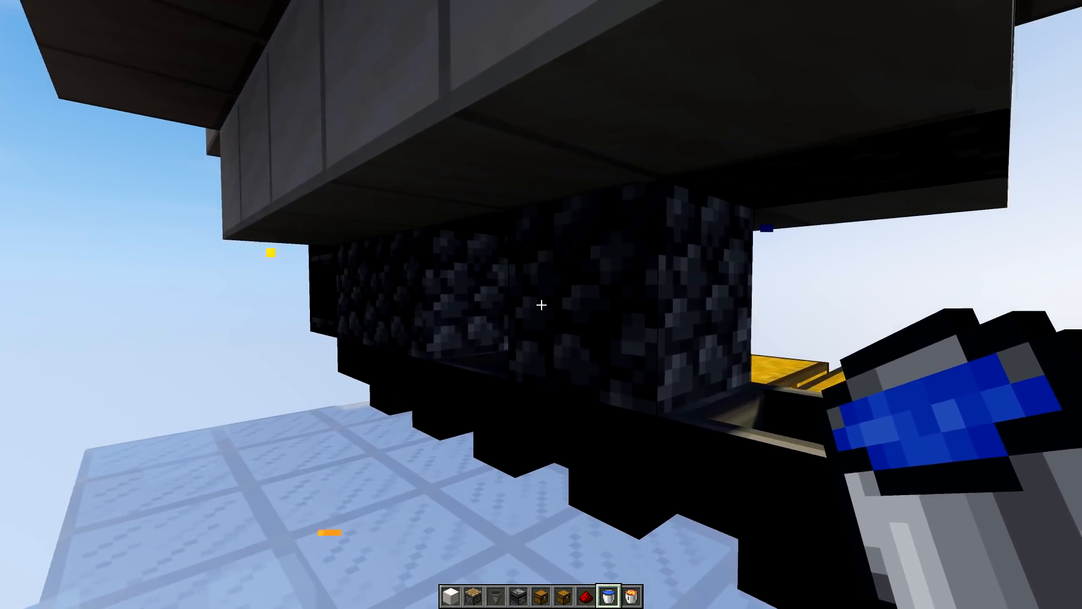
{"action": "mouse_move", "coordinate": [541, 304]}
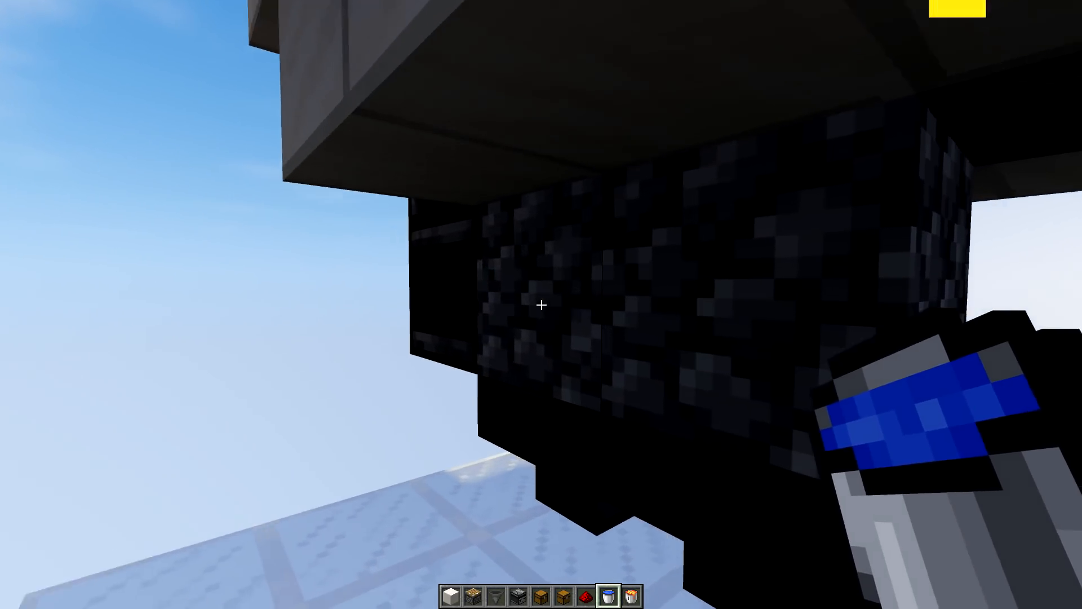
{"action": "mouse_move", "coordinate": [540, 306]}
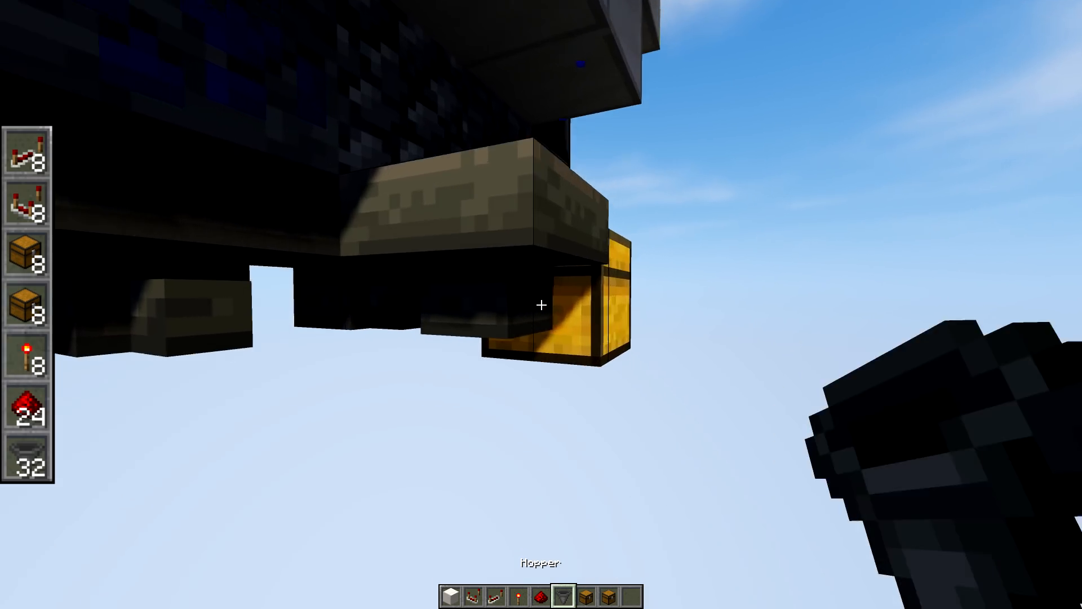
{"action": "mouse_move", "coordinate": [541, 304]}
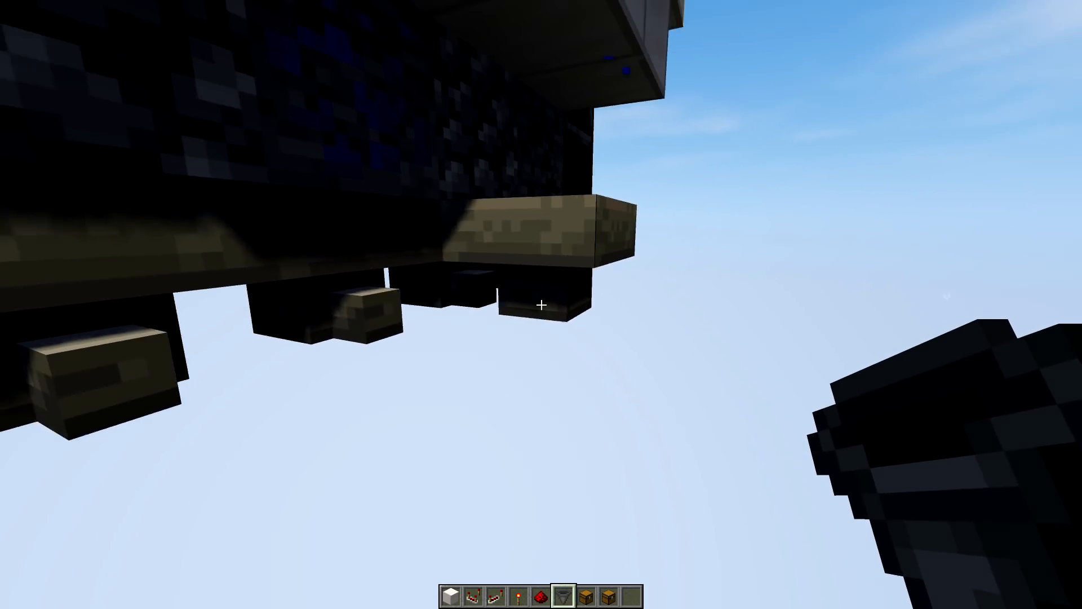
{"action": "mouse_move", "coordinate": [541, 305]}
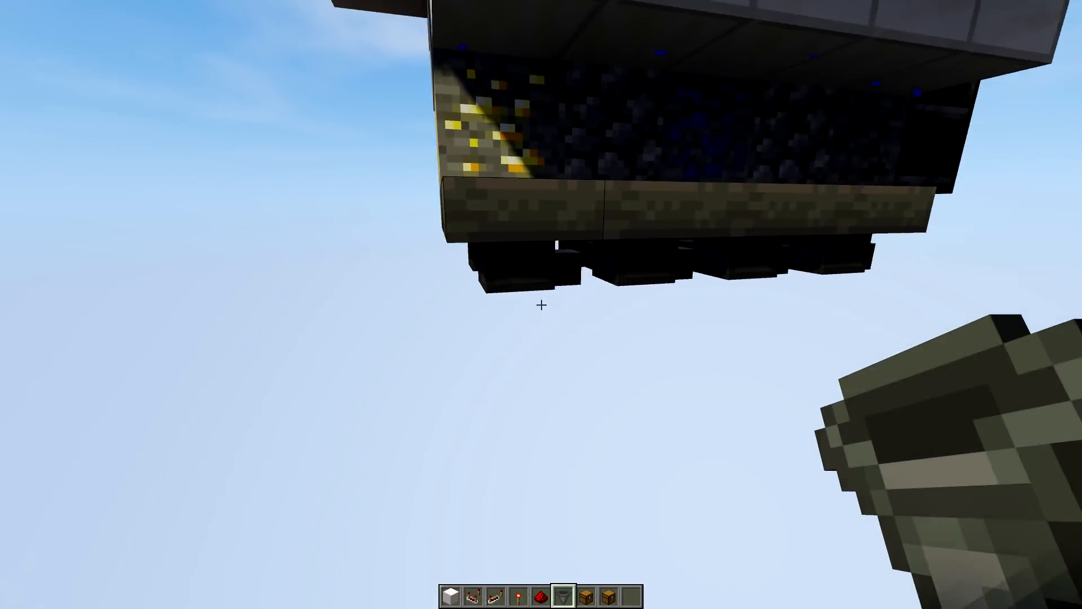
{"action": "mouse_move", "coordinate": [541, 304]}
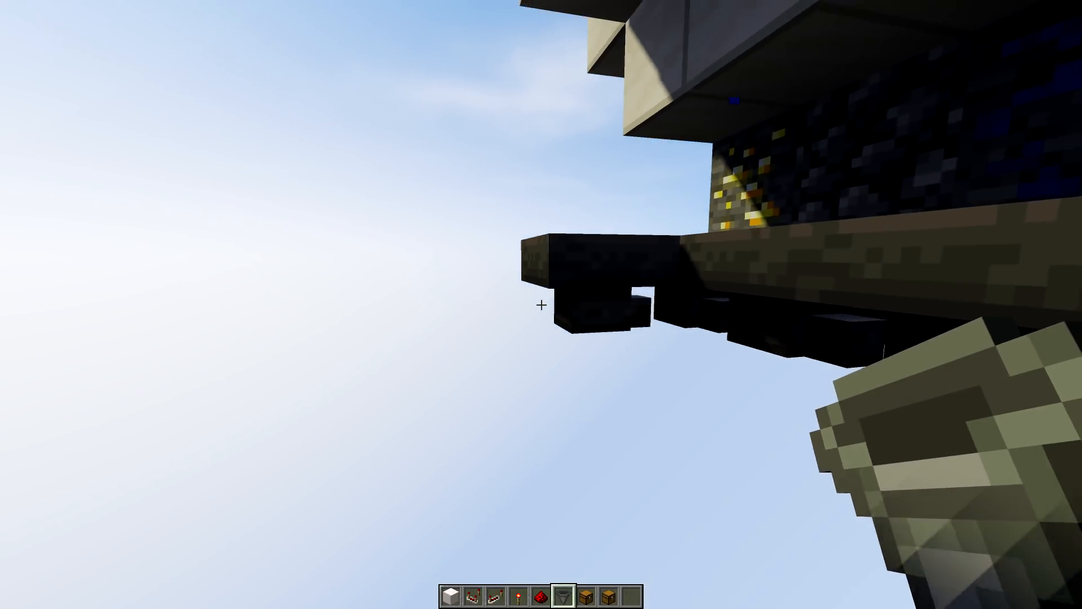
{"action": "mouse_move", "coordinate": [541, 305]}
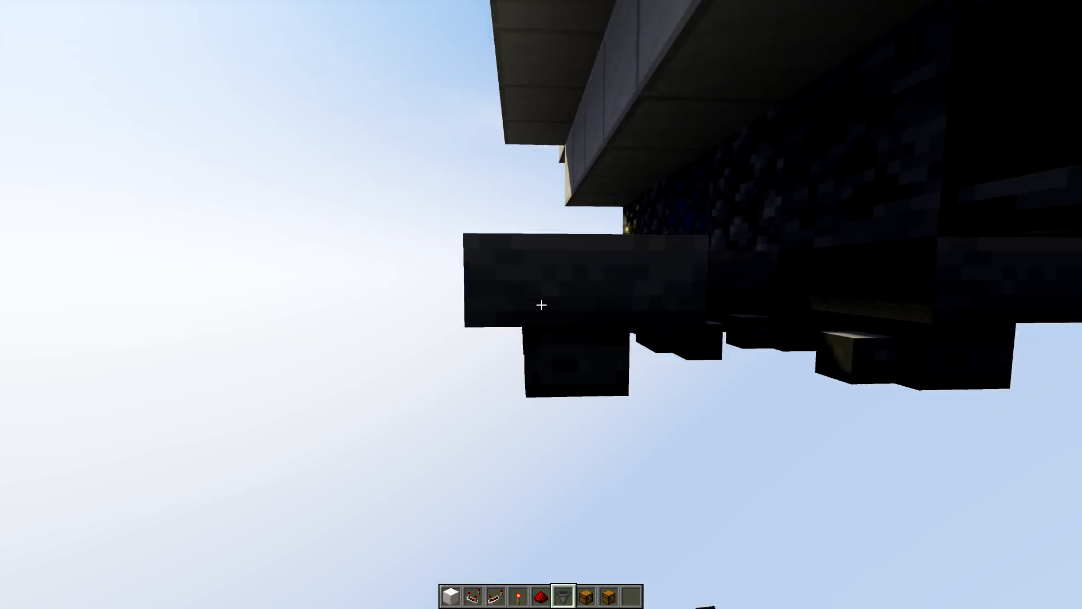
{"action": "mouse_move", "coordinate": [541, 305]}
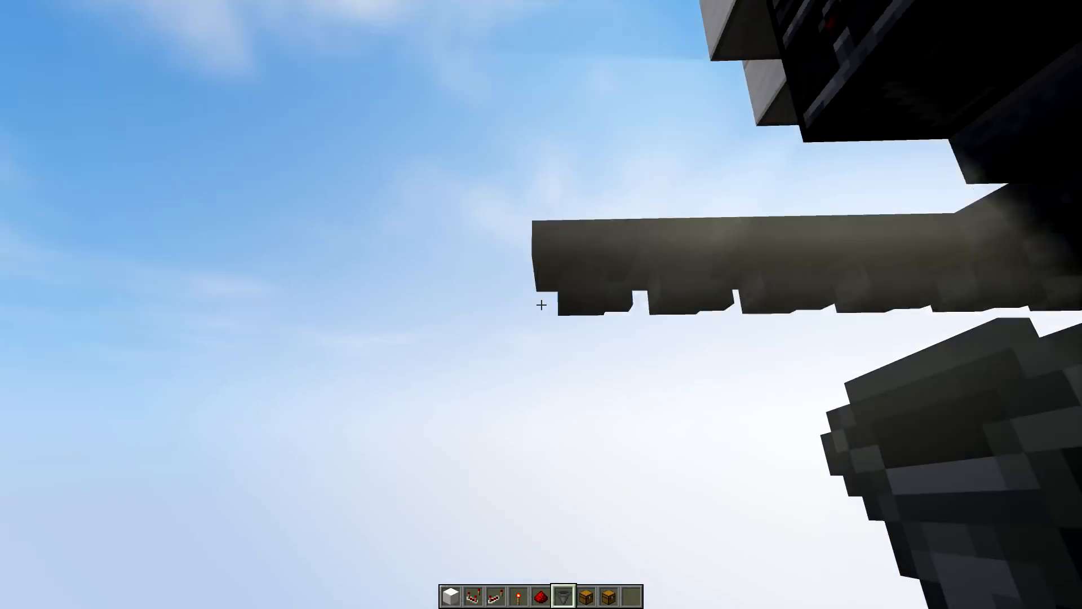
{"action": "mouse_move", "coordinate": [541, 305]}
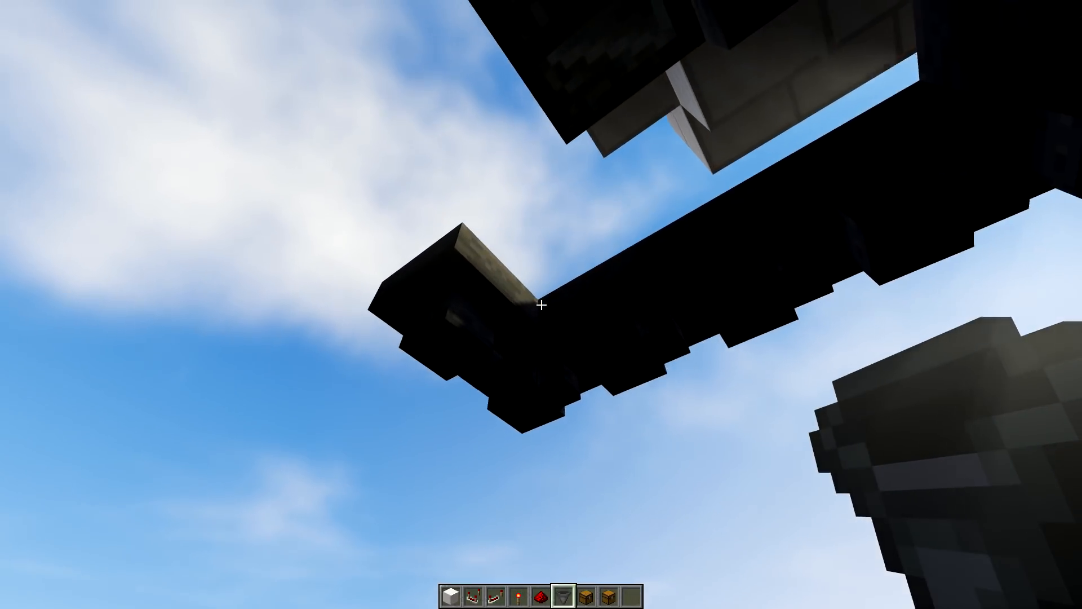
{"action": "mouse_move", "coordinate": [541, 305]}
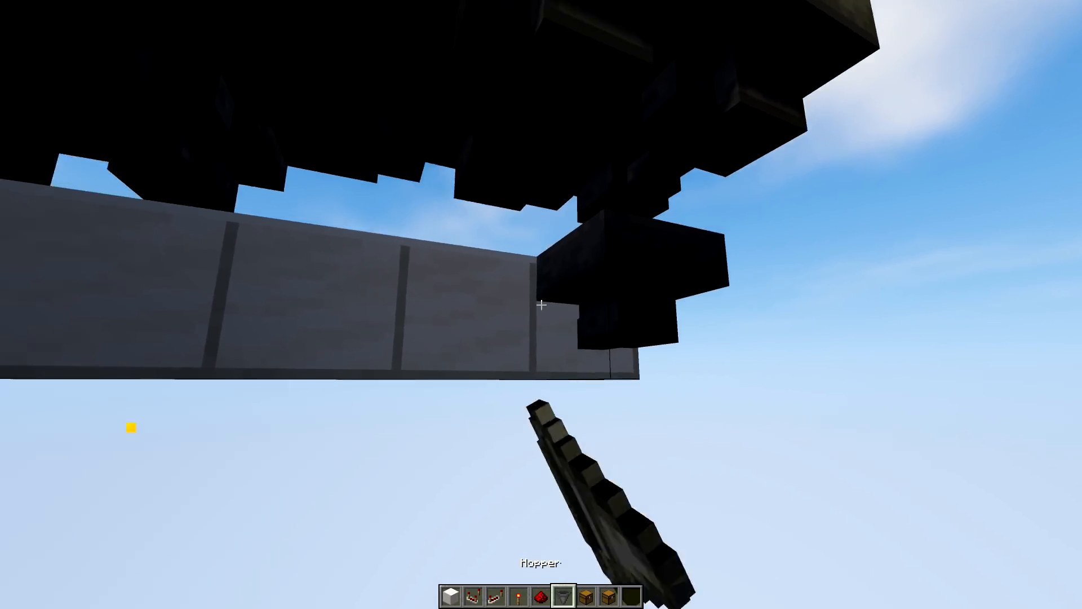
{"action": "mouse_move", "coordinate": [541, 304]}
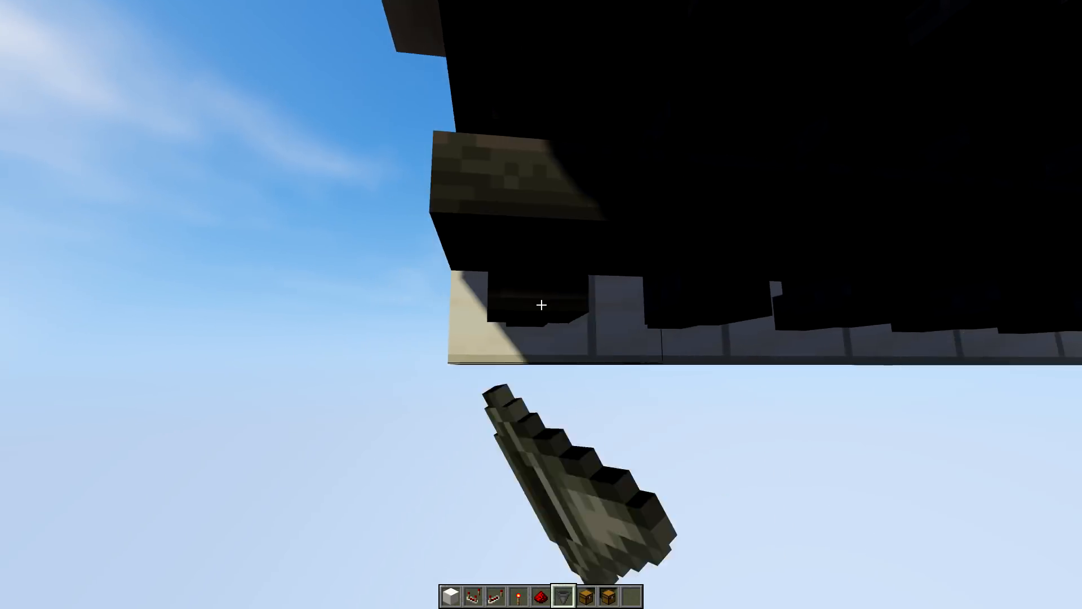
Add another hopper to the row under the generator
{"action": "left_click", "coordinate": [540, 305]}
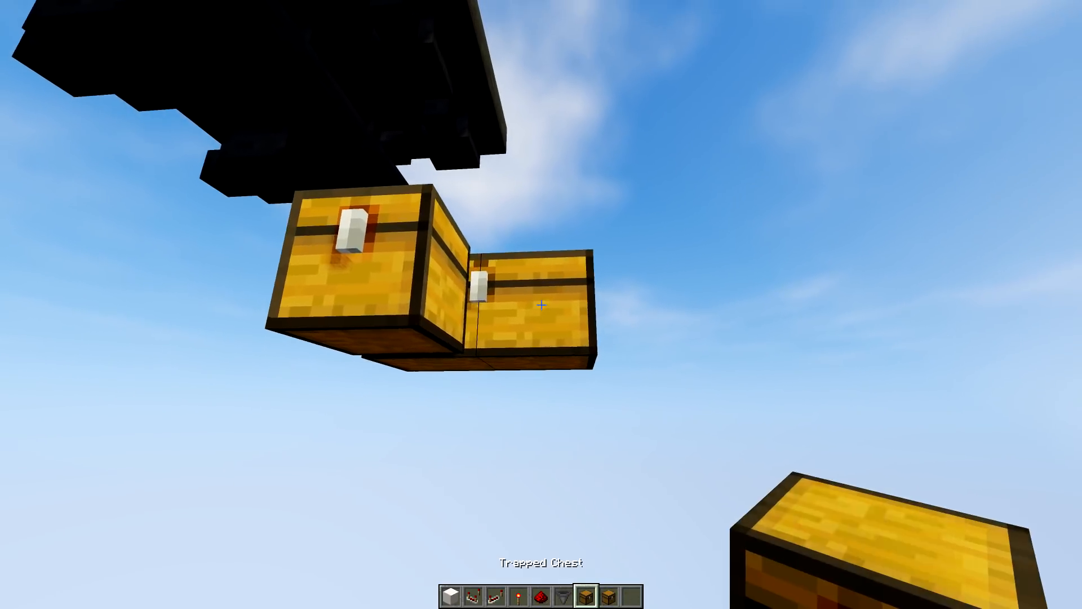
{"action": "mouse_move", "coordinate": [541, 305]}
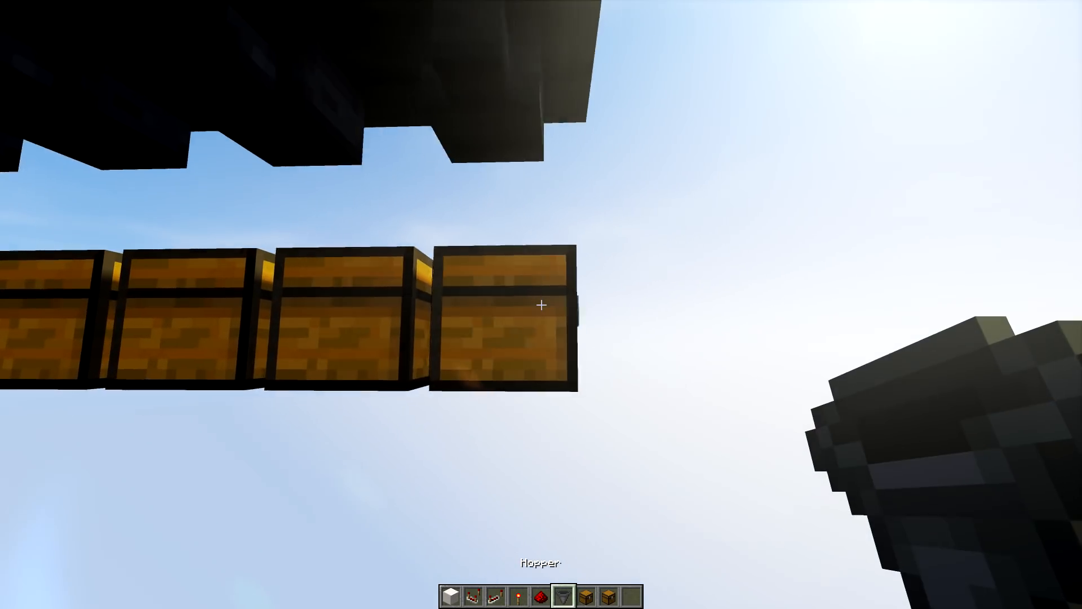
{"action": "mouse_move", "coordinate": [541, 305]}
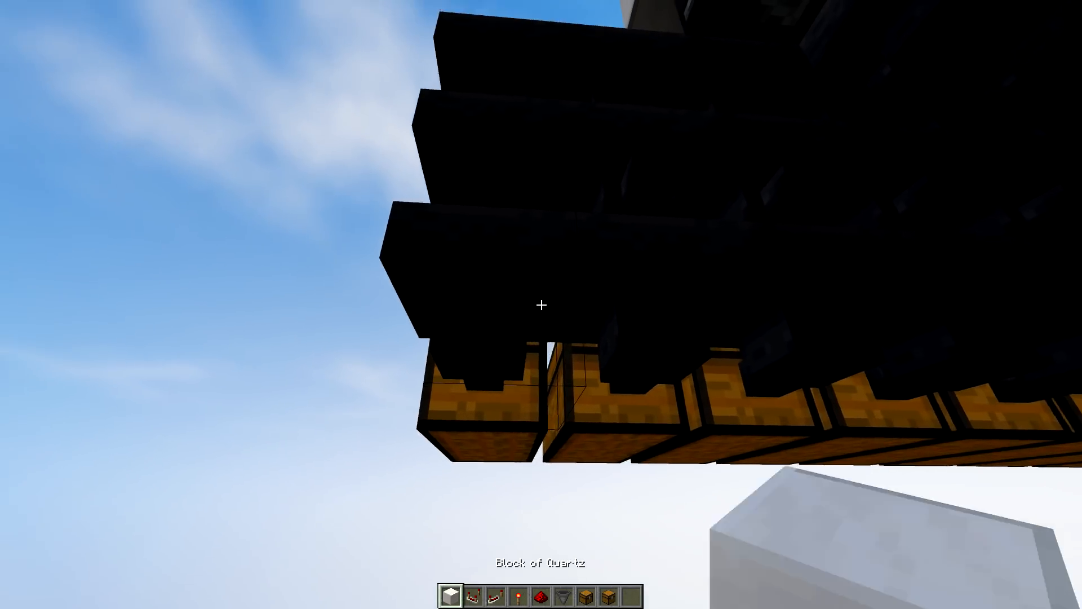
Break a misplaced quartz block and extend the quartz row by one block
{"action": "left_click", "coordinate": [541, 305]}
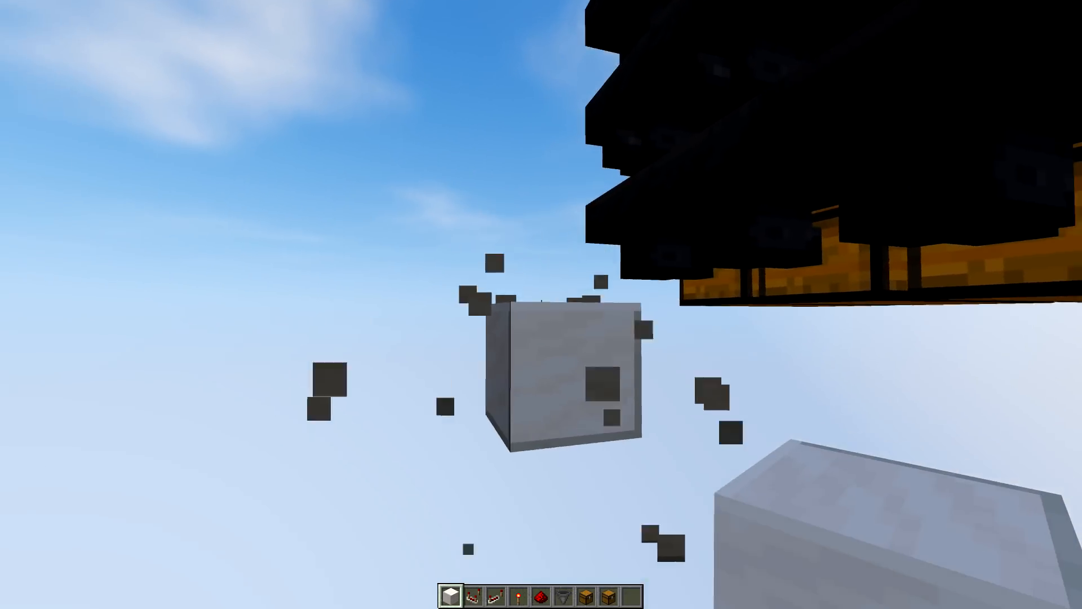
{"action": "mouse_move", "coordinate": [541, 304]}
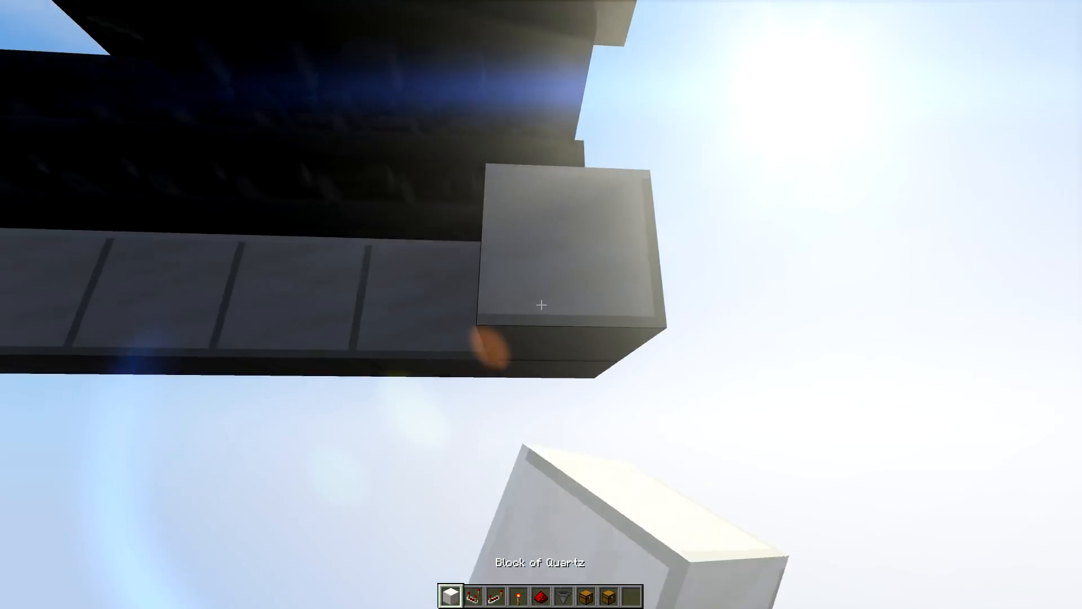
{"action": "left_click", "coordinate": [541, 306]}
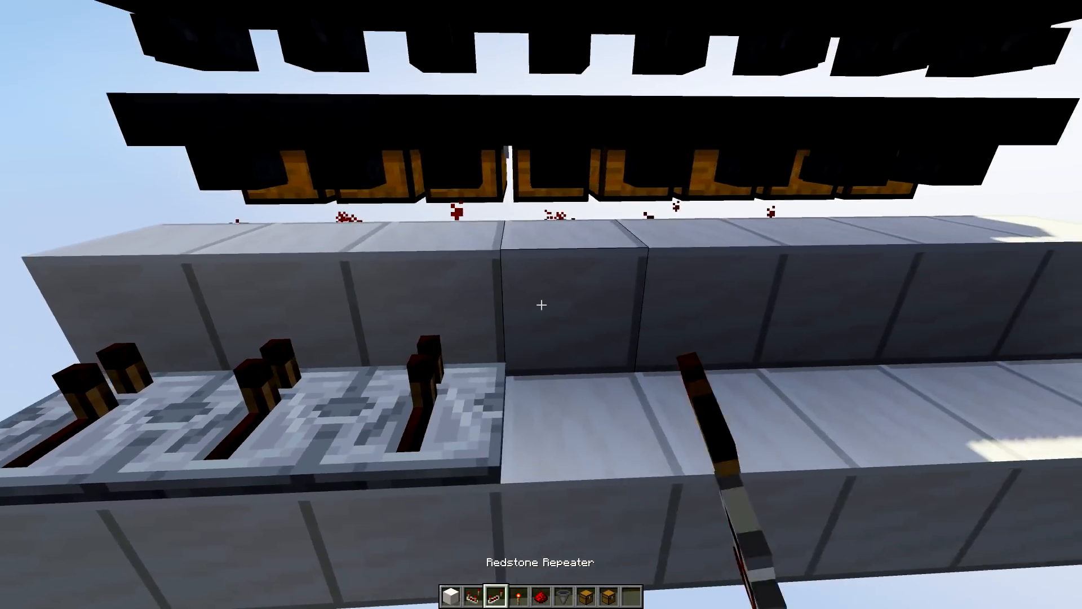
{"action": "mouse_move", "coordinate": [541, 304]}
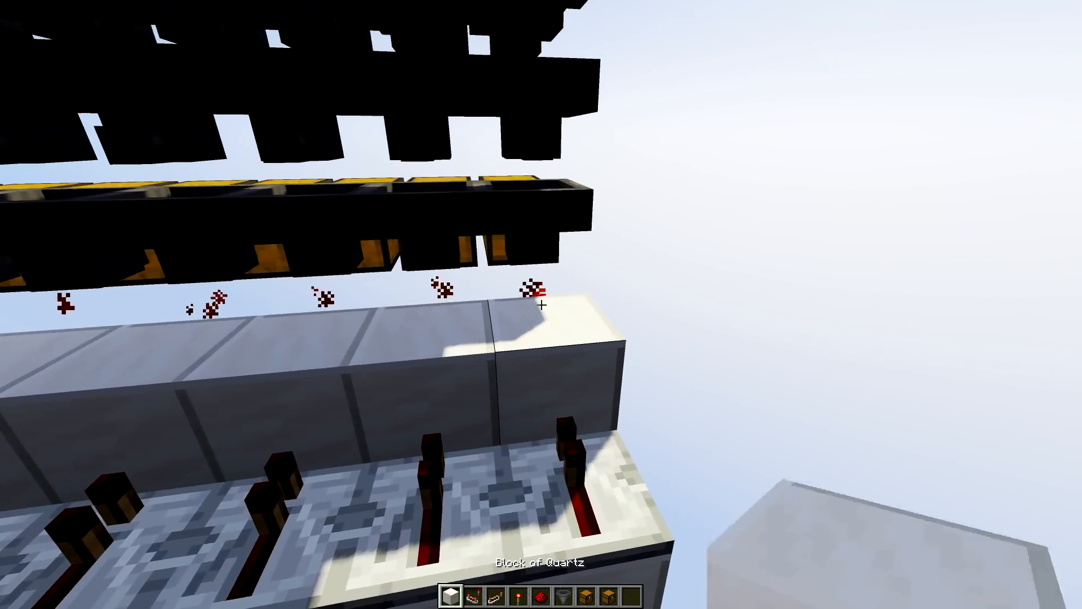
{"action": "mouse_move", "coordinate": [541, 305]}
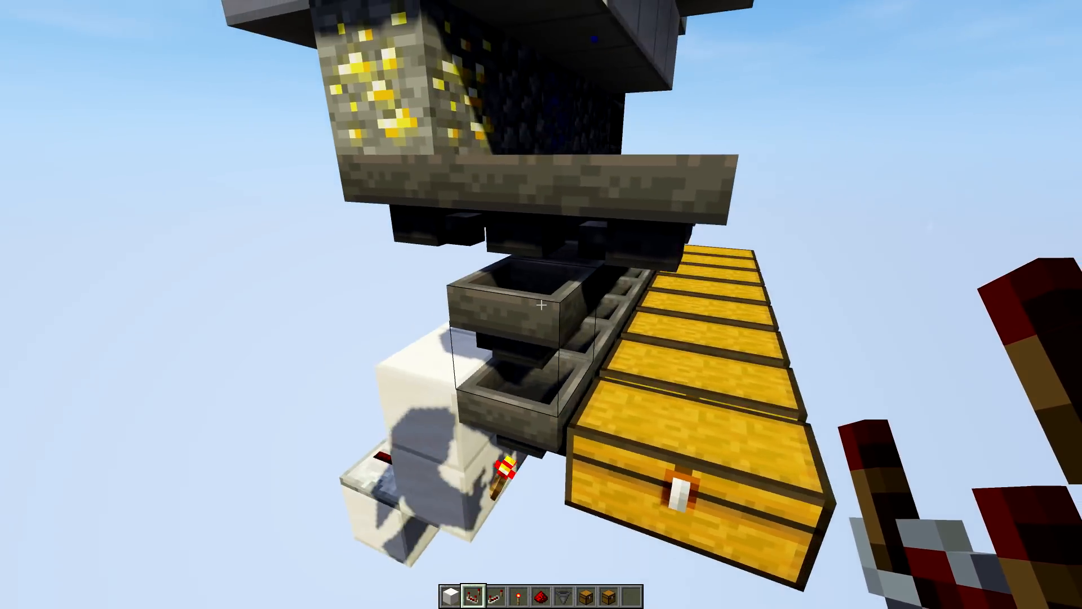
{"action": "mouse_move", "coordinate": [541, 304]}
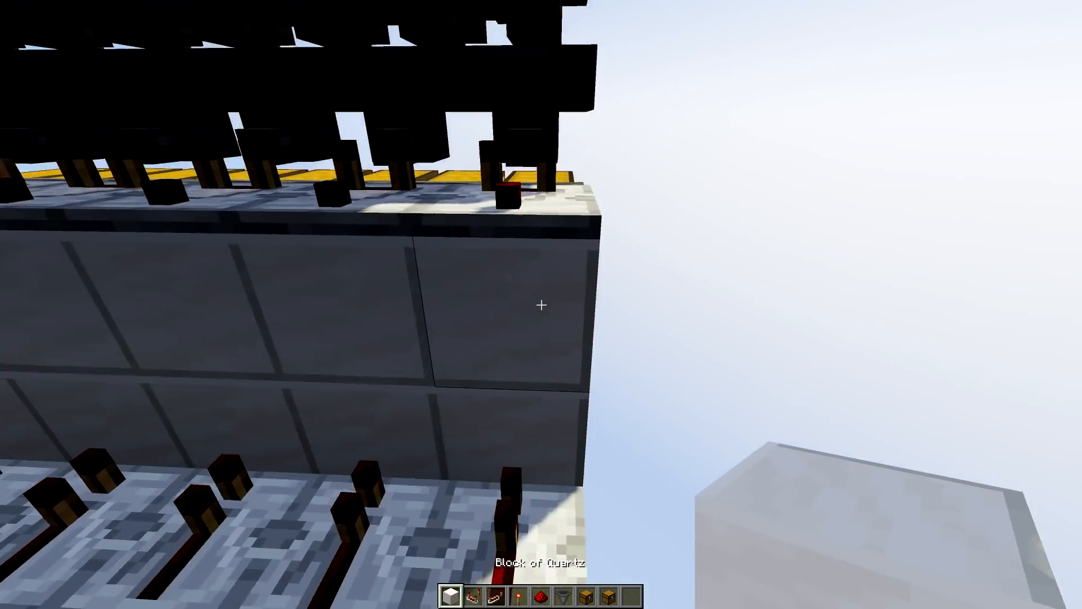
{"action": "mouse_move", "coordinate": [540, 304]}
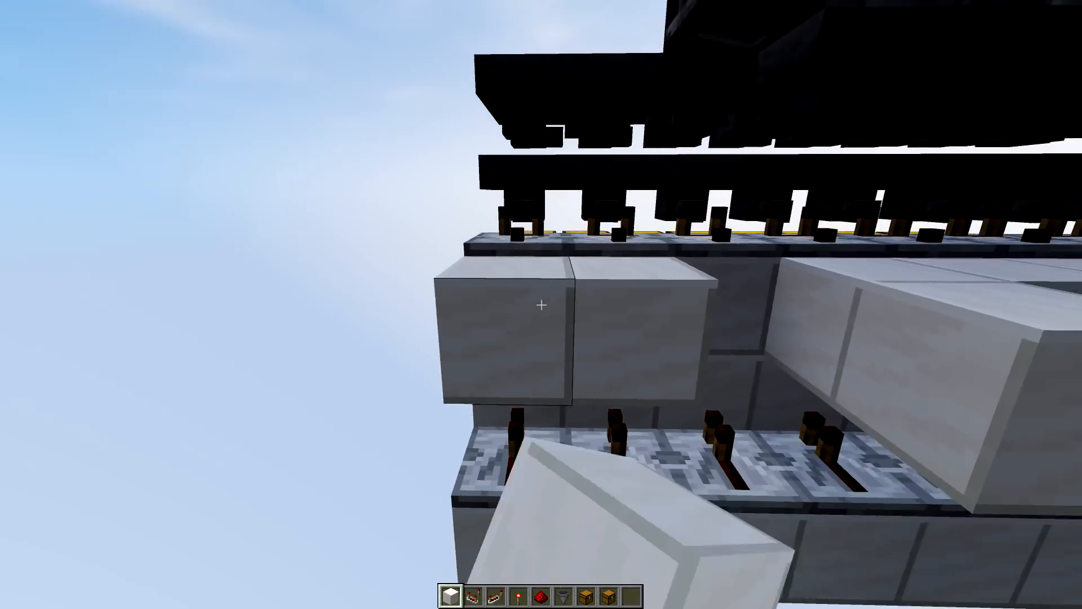
{"action": "mouse_move", "coordinate": [540, 304]}
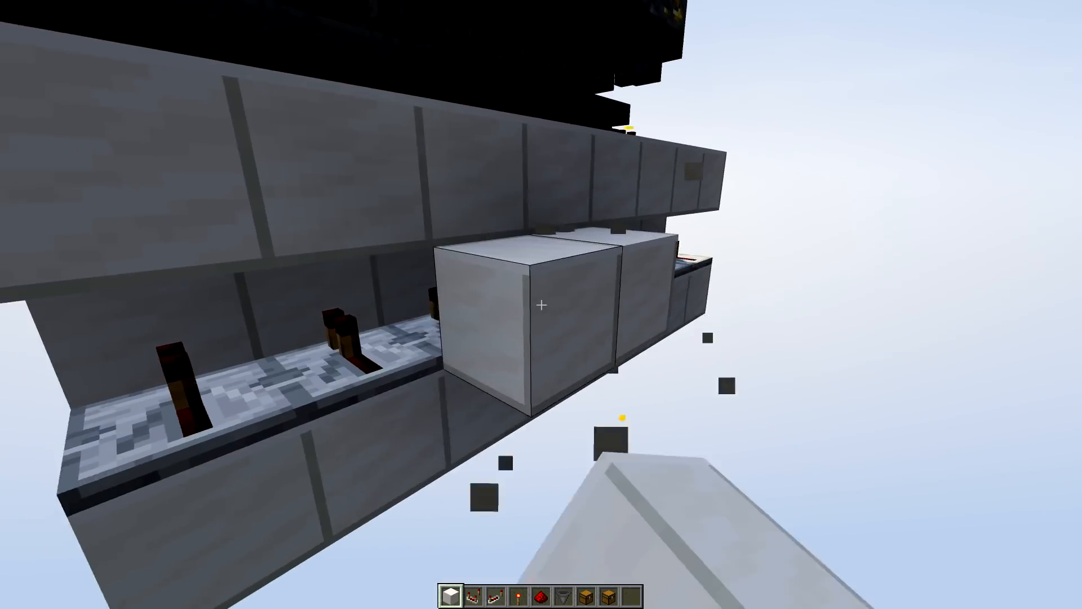
{"action": "mouse_move", "coordinate": [541, 305]}
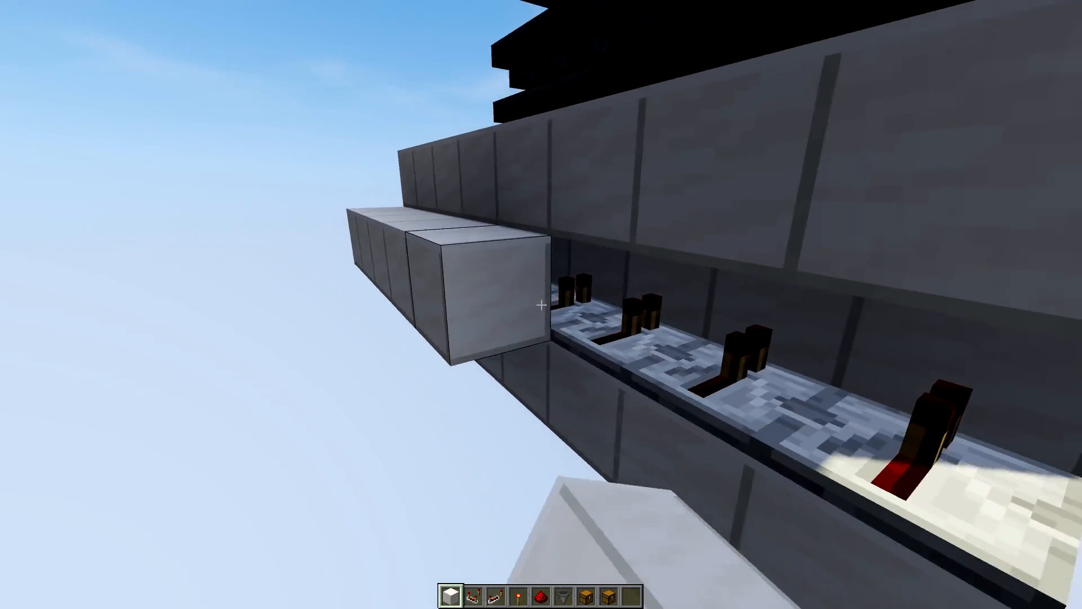
{"action": "mouse_move", "coordinate": [541, 304]}
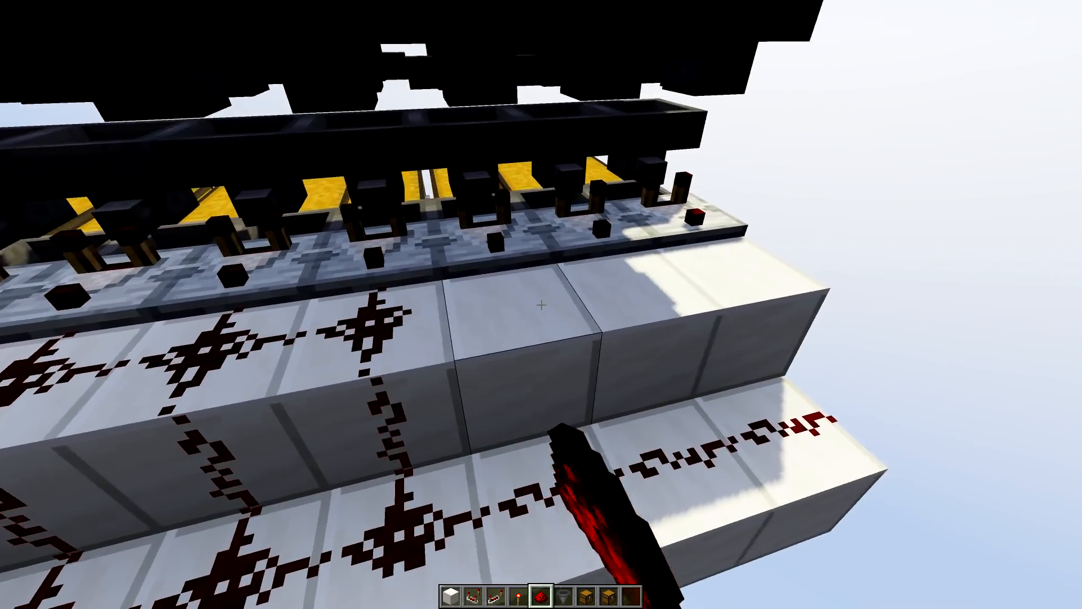
{"action": "mouse_move", "coordinate": [541, 304]}
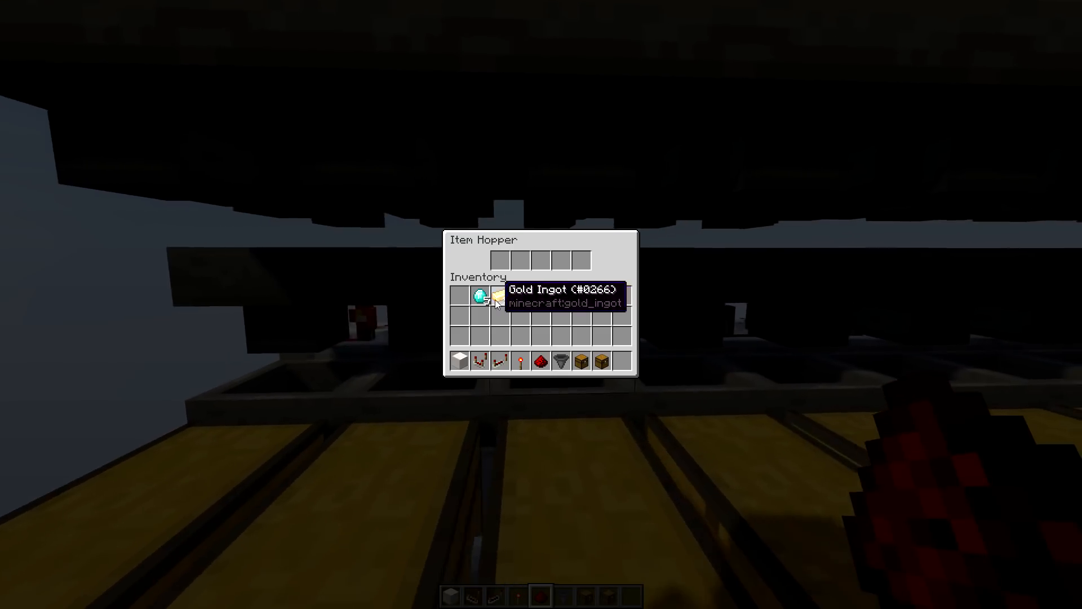
{"action": "key", "text": "Escape"}
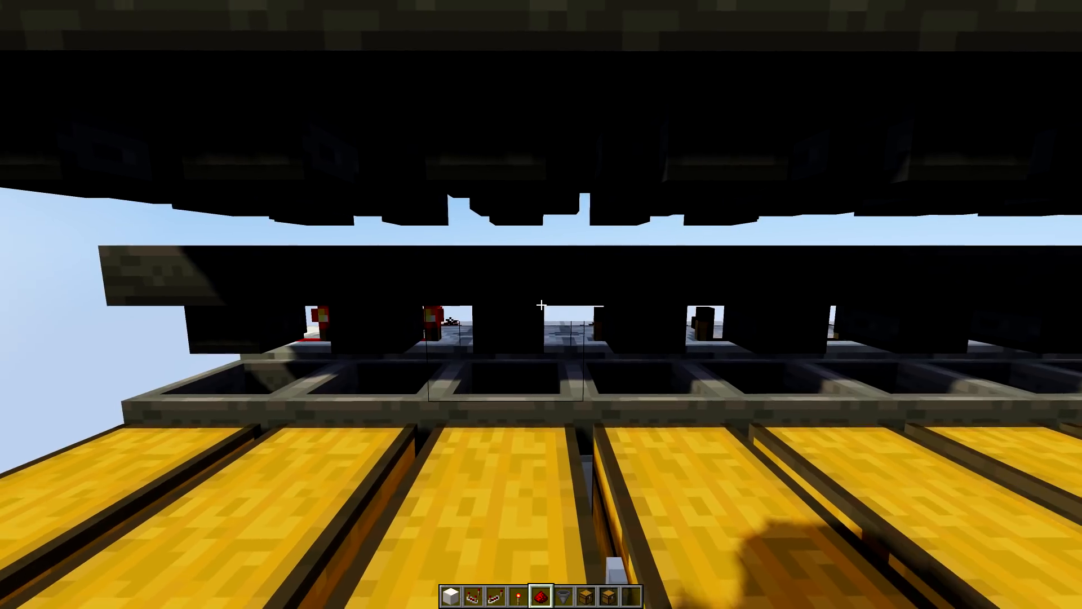